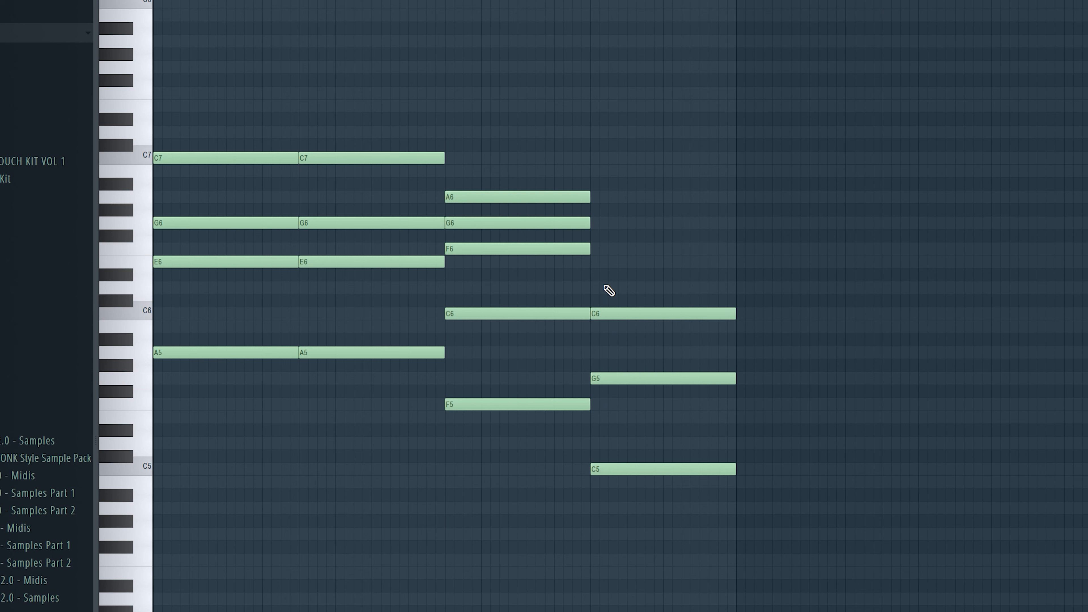
# Draw the stacked chord notes around A5–C7, F5–A6 and C5–C6 in the CHORDS piano roll.
pyautogui.moveTo(588, 223); pyautogui.dragTo(736, 223)
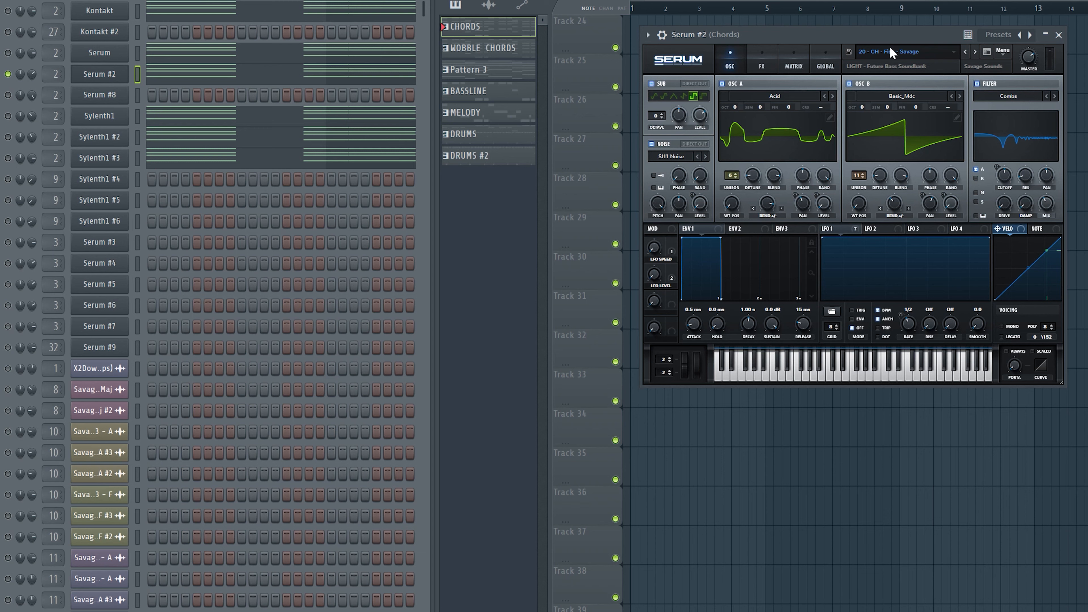
# Load chord presets into the Serum #2 and Sylenth1 #2 layers playing the chords.
pyautogui.click(843, 378)
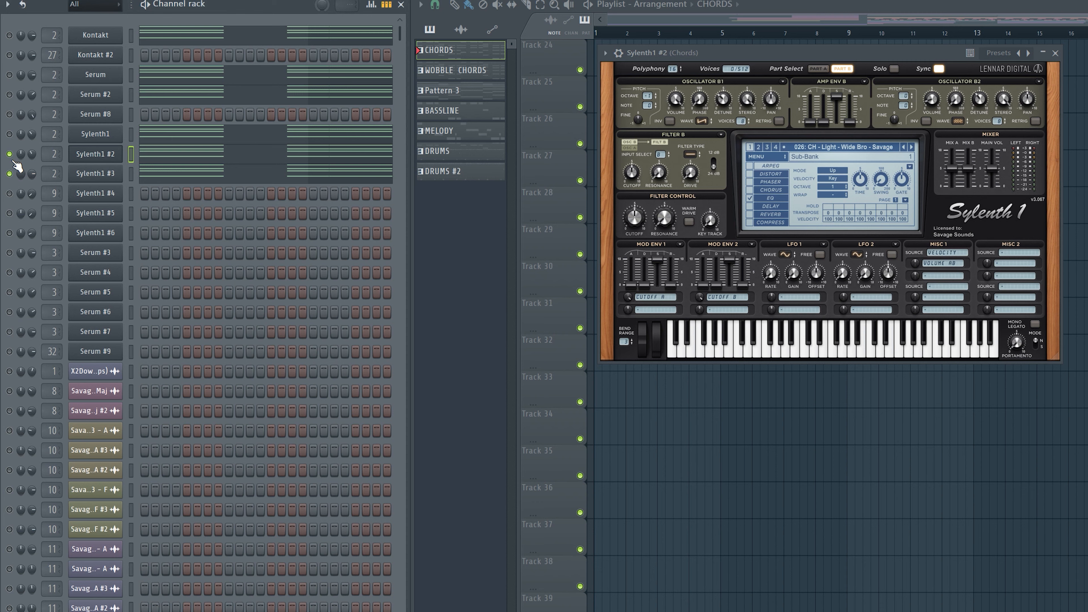
pyautogui.click(95, 172)
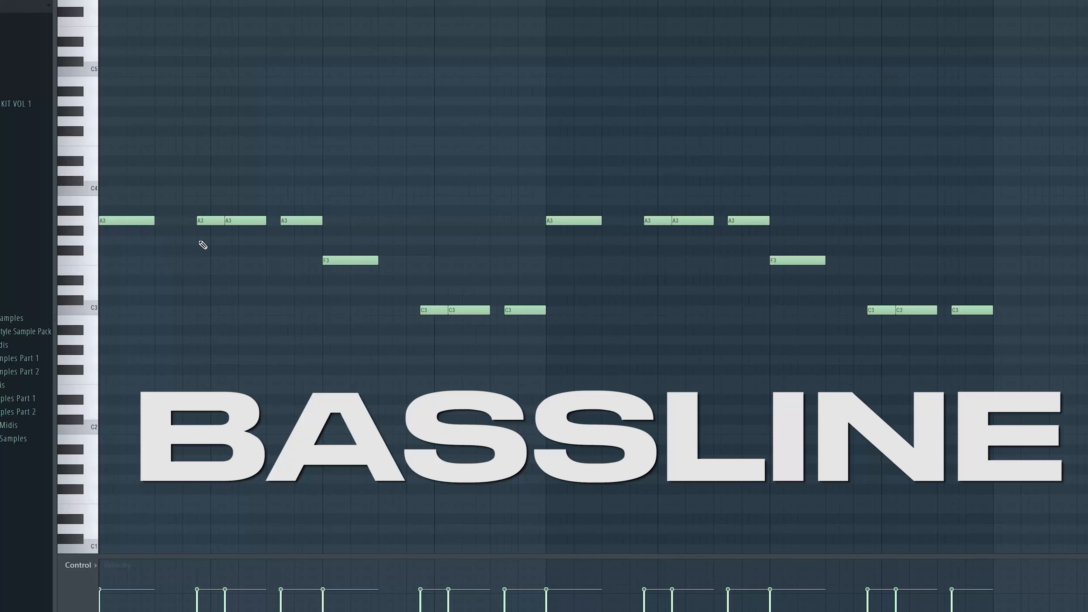
pyautogui.moveTo(933, 284)
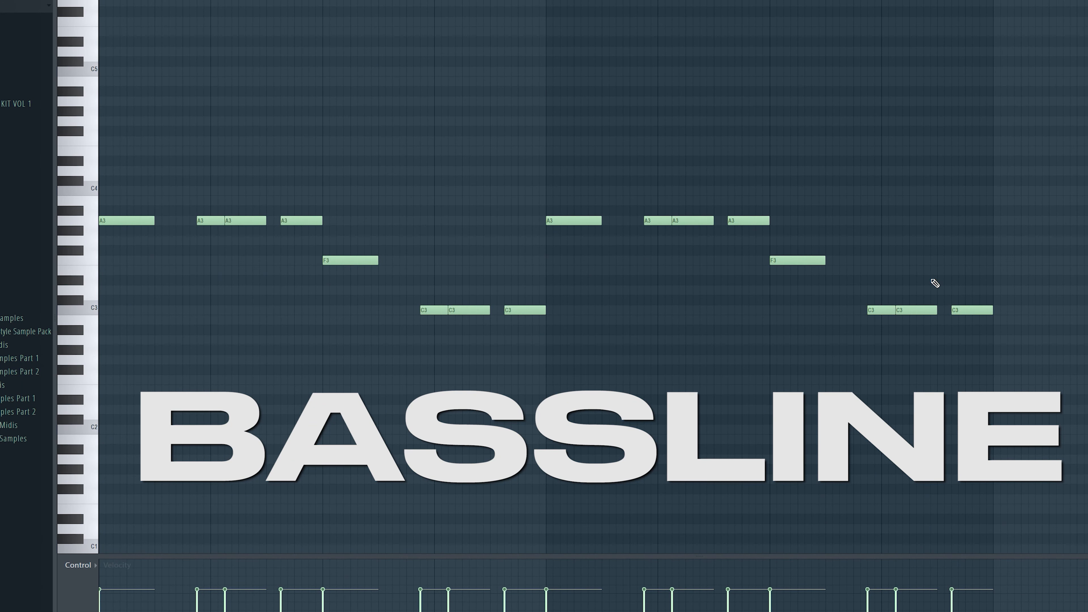
pyautogui.moveTo(371, 217)
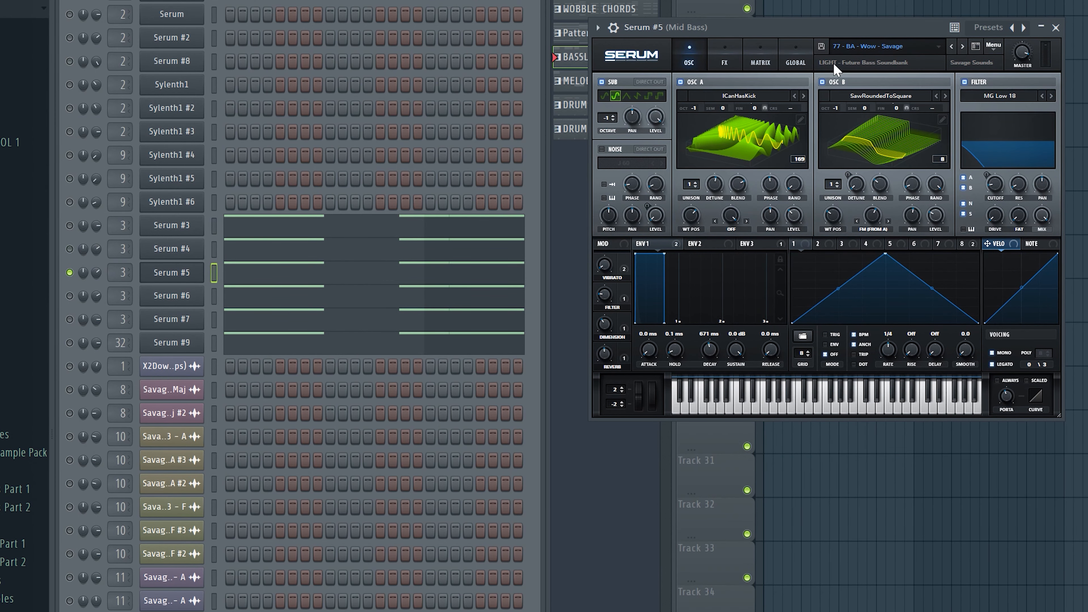
# Give Serum #5 the '77 - BA - Wow' bass preset and add Fruity Fast Dist on the Mid Bass track.
pyautogui.click(170, 295)
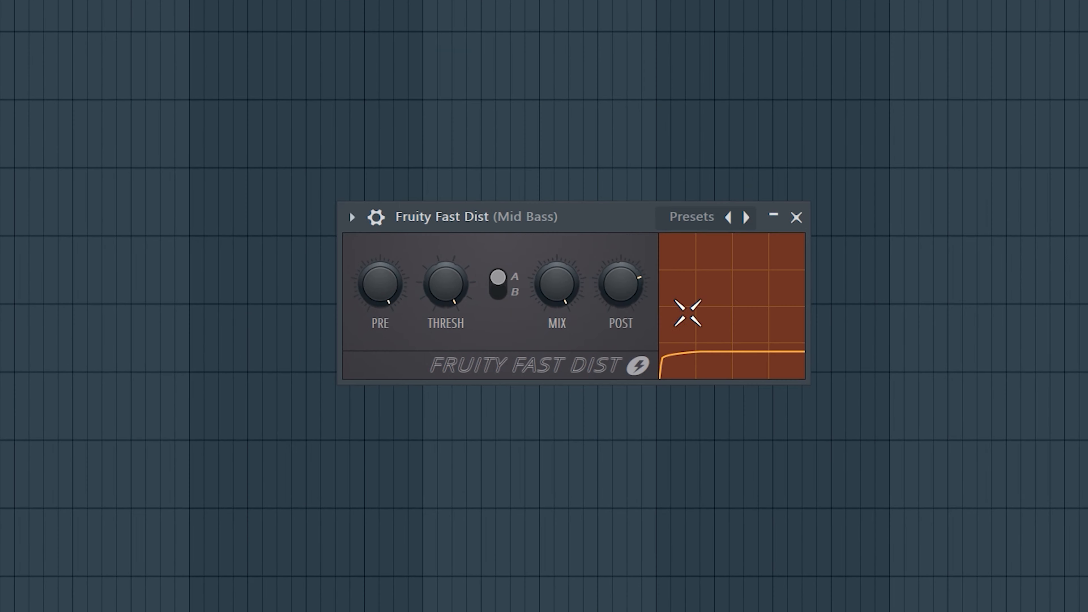
pyautogui.click(796, 216)
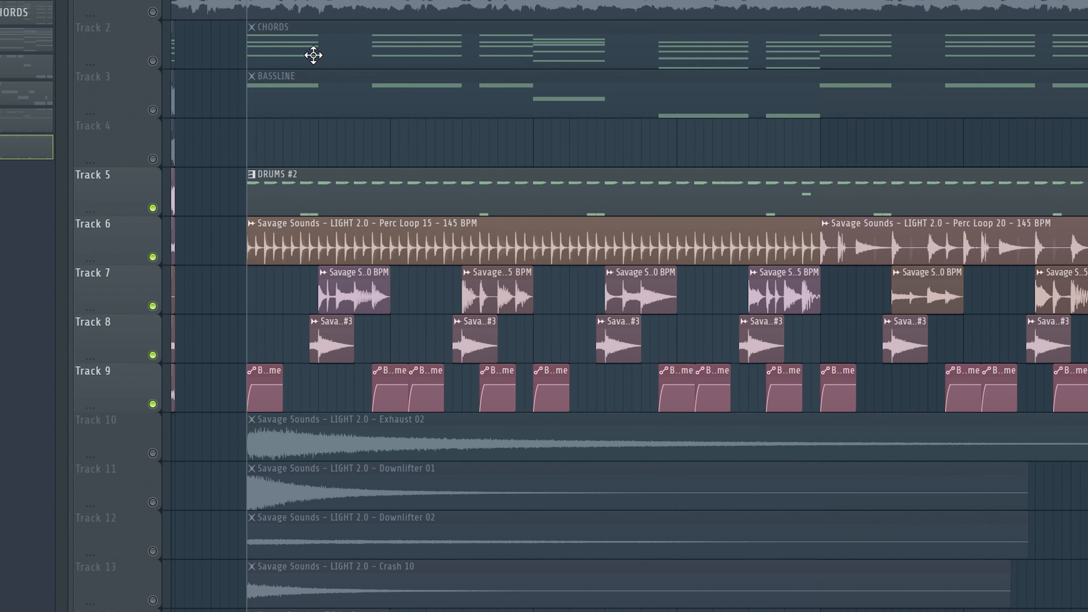
# Paint DRUMS #2, perc loops, one-shots, downlifters and crash samples onto playlist tracks 5–13.
pyautogui.scroll(-3)
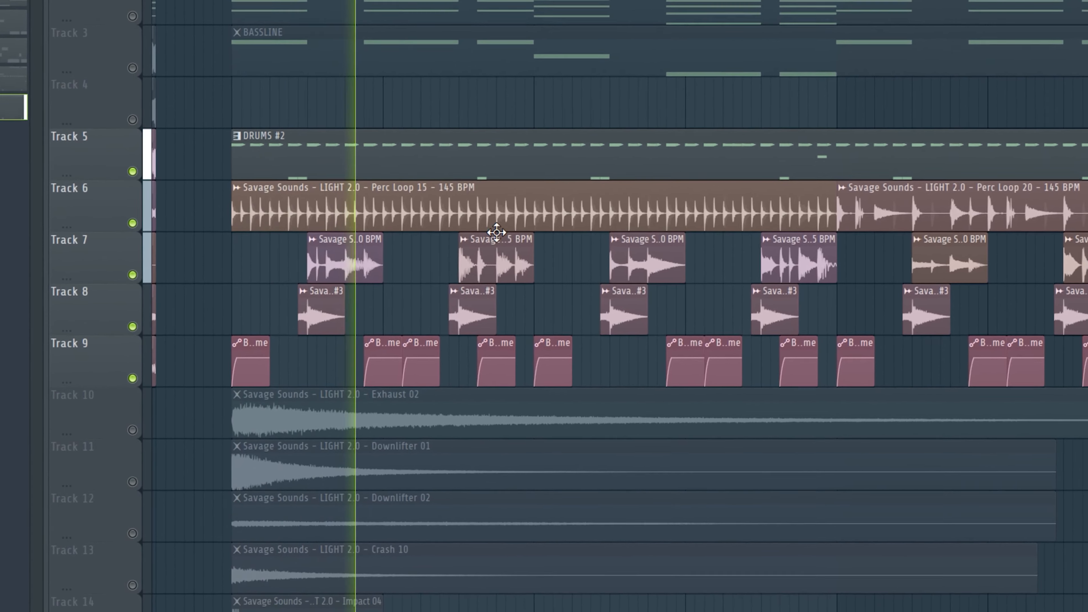
pyautogui.scroll(-3)
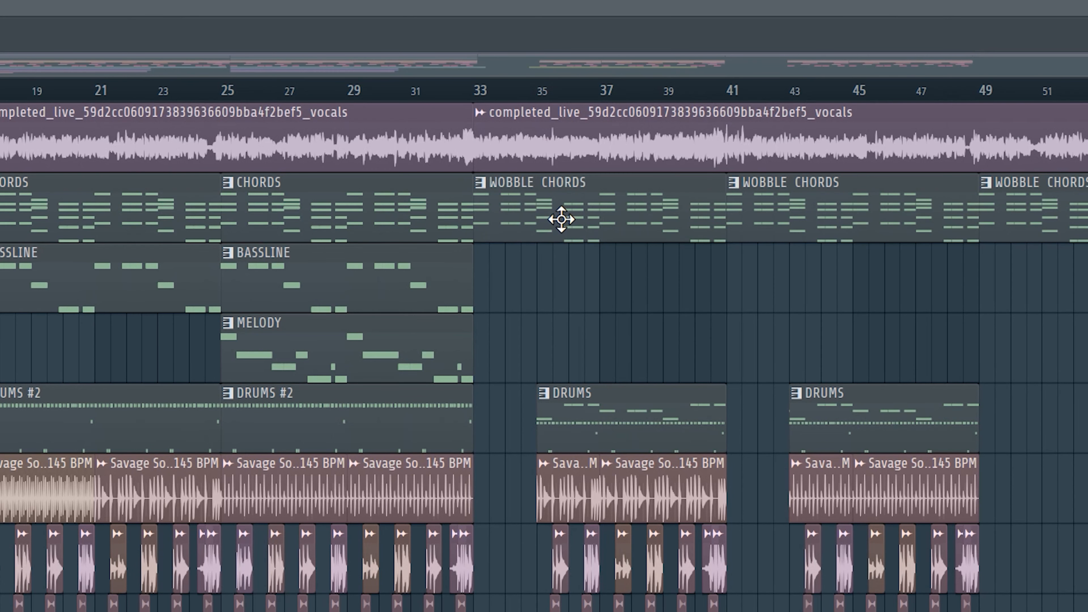
pyautogui.moveTo(502, 208)
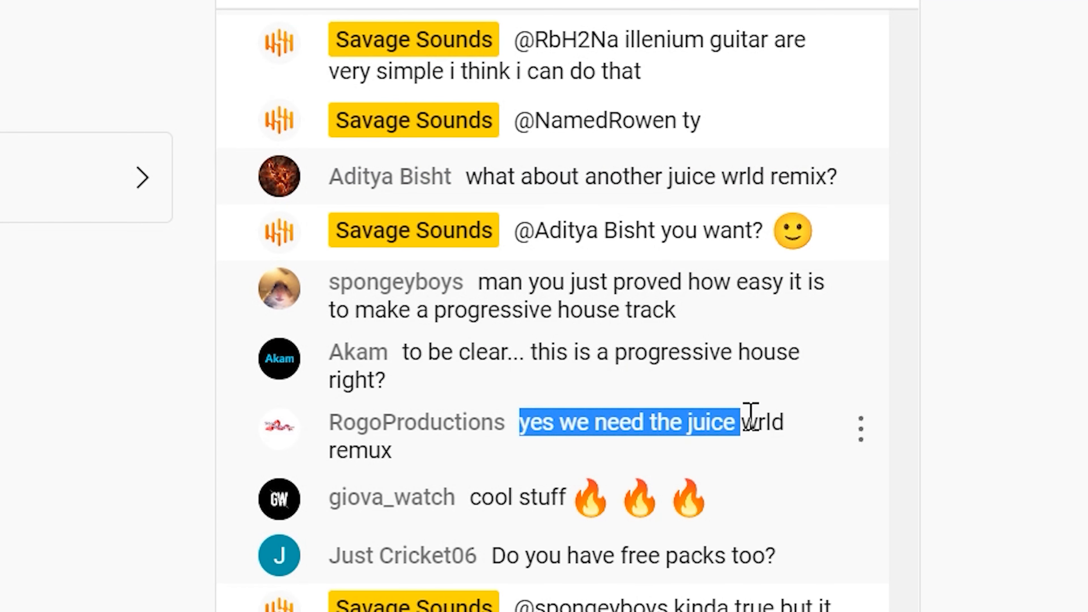
# Note the viewer's remix request in YouTube chat, then play the arrangement from around bar 5.
pyautogui.click(721, 430)
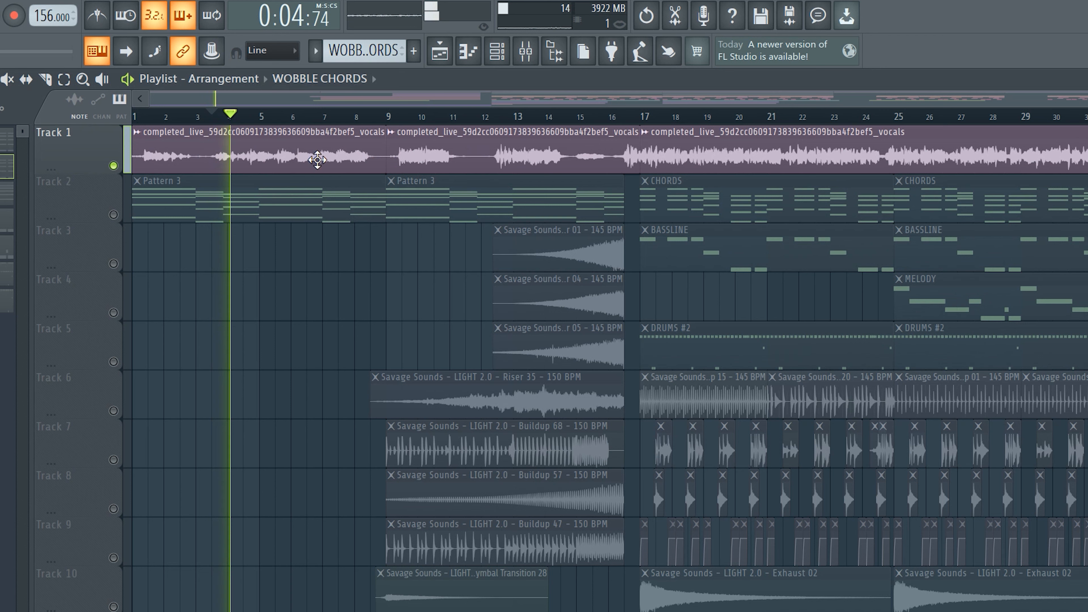
pyautogui.click(269, 116)
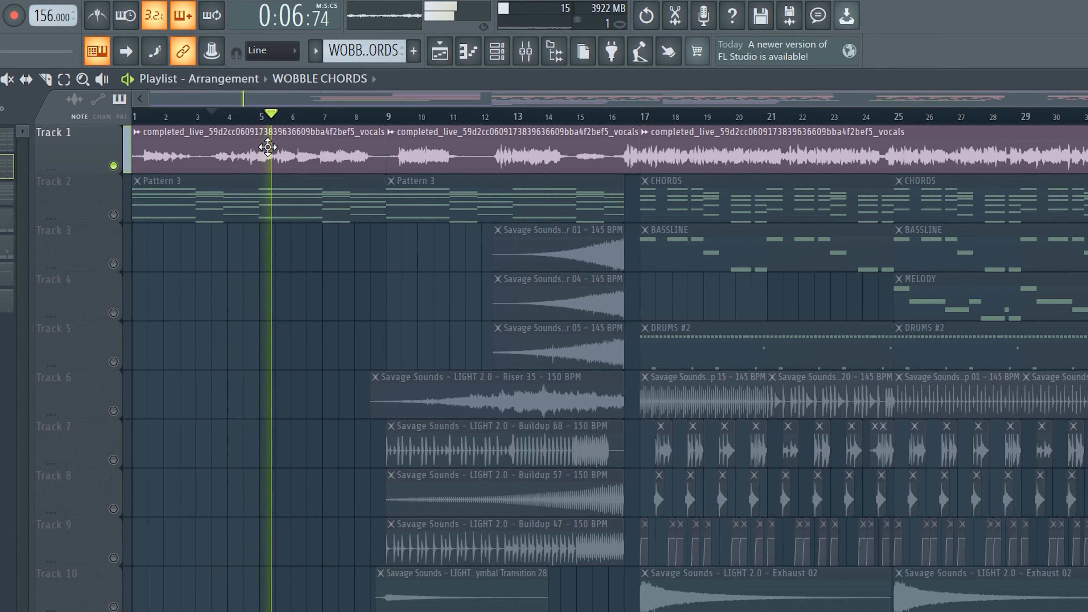